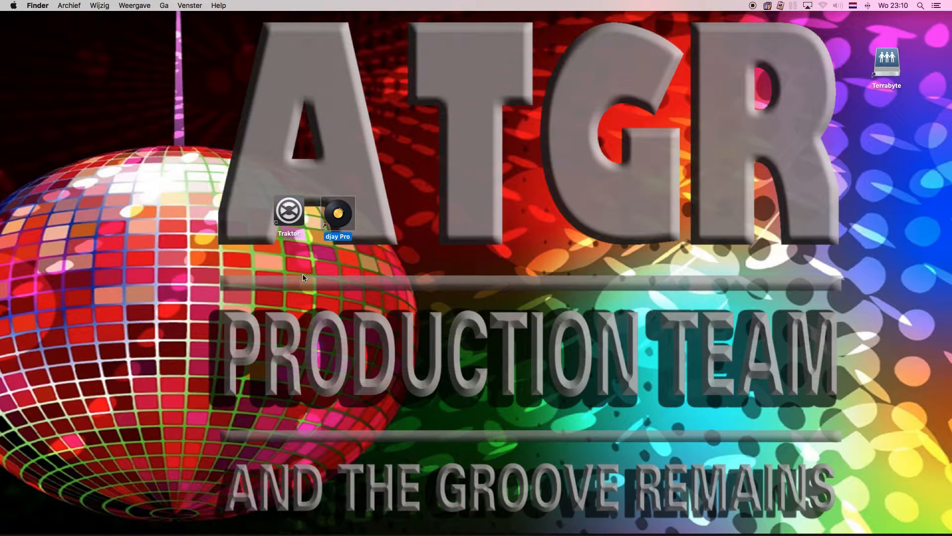
Launch Traktor Pro from the desktop icon.
{"action": "double_click", "coordinate": [289, 213]}
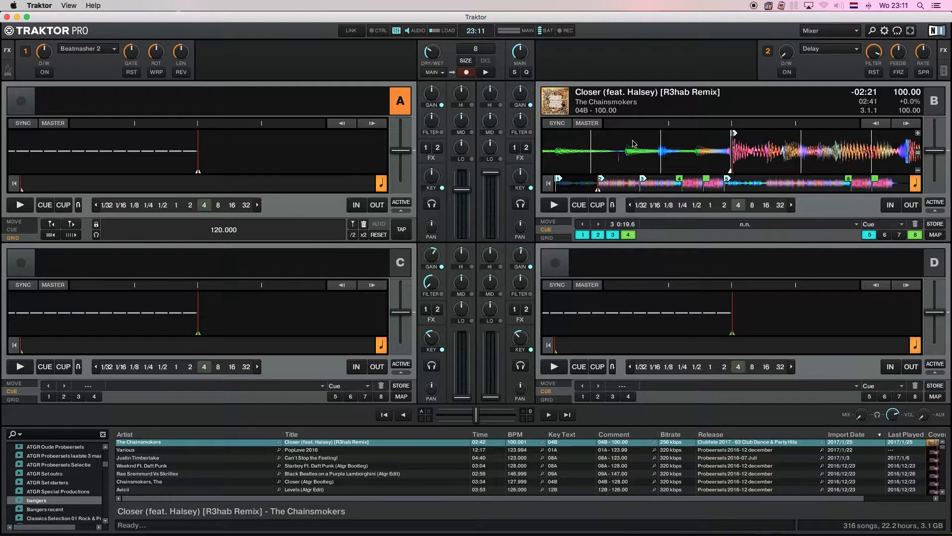
{"action": "mouse_move", "coordinate": [625, 151]}
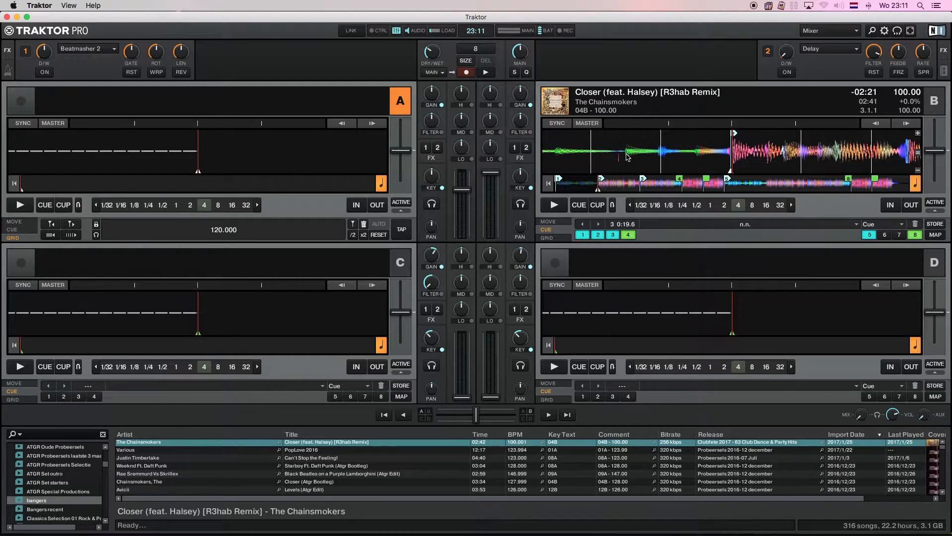
{"action": "mouse_move", "coordinate": [655, 154]}
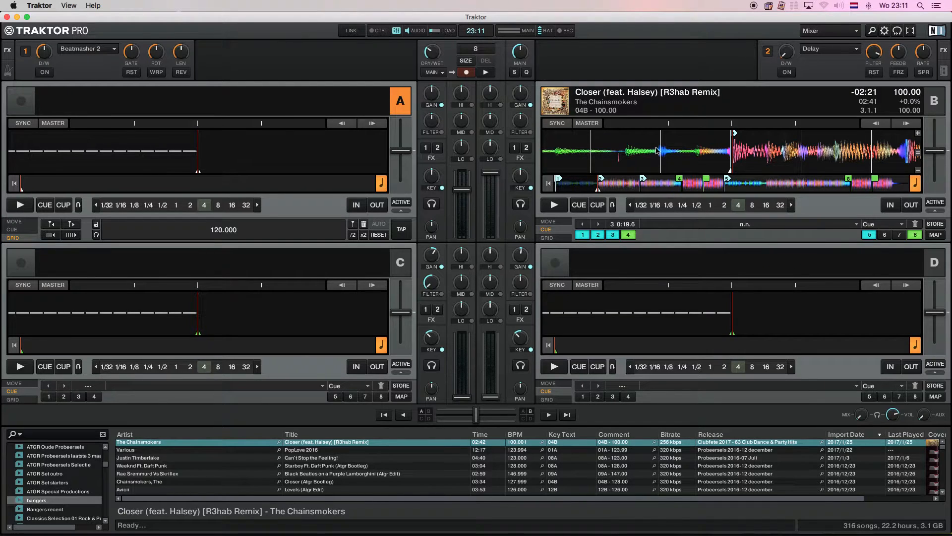
{"action": "mouse_move", "coordinate": [649, 153]}
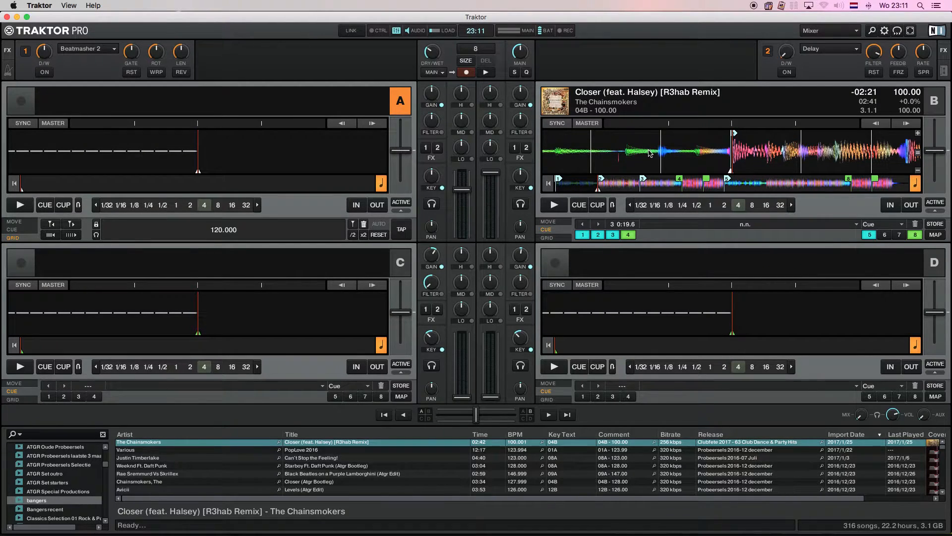
{"action": "mouse_move", "coordinate": [648, 154]}
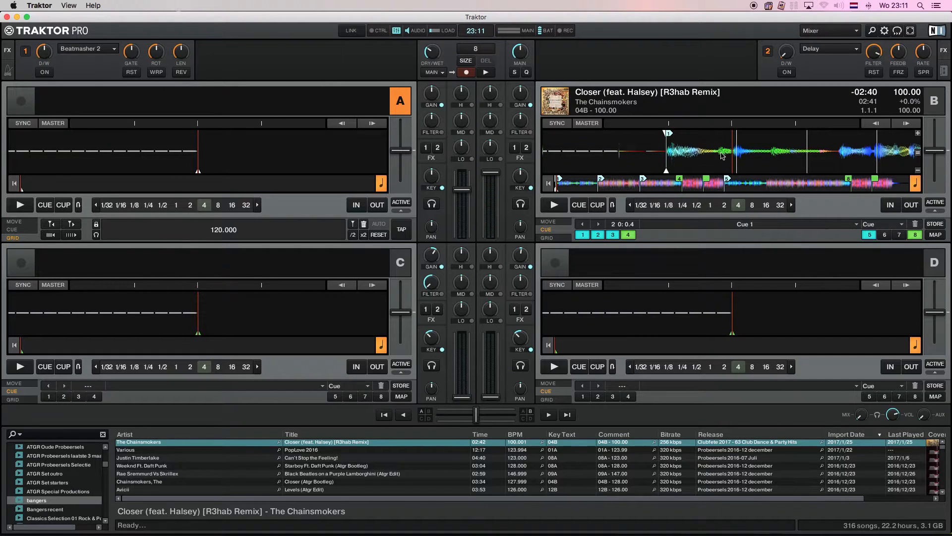
{"action": "mouse_move", "coordinate": [734, 157]}
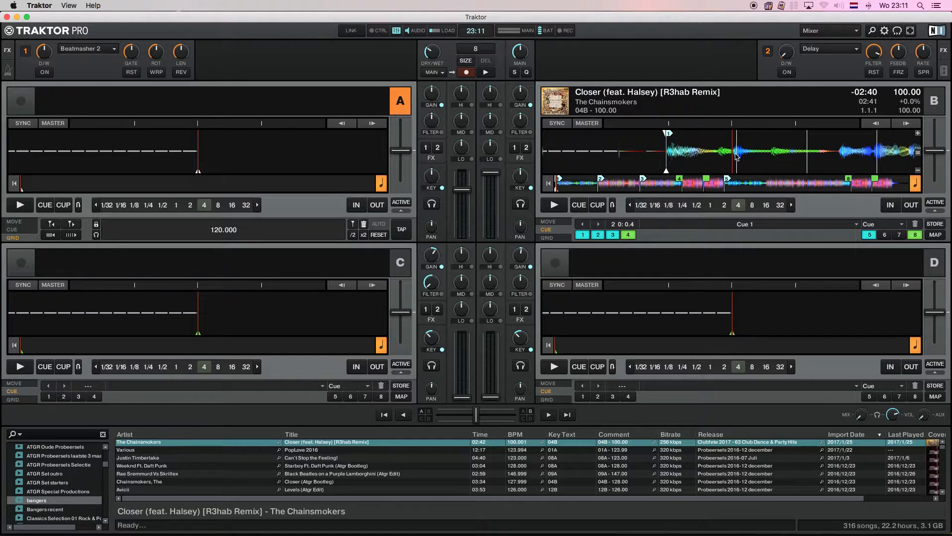
{"action": "mouse_move", "coordinate": [689, 159]}
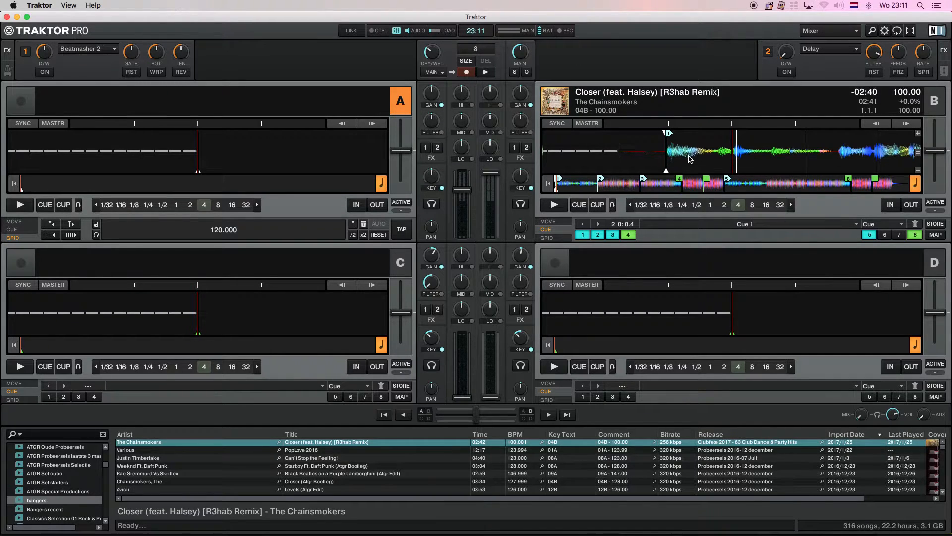
{"action": "mouse_move", "coordinate": [679, 159]}
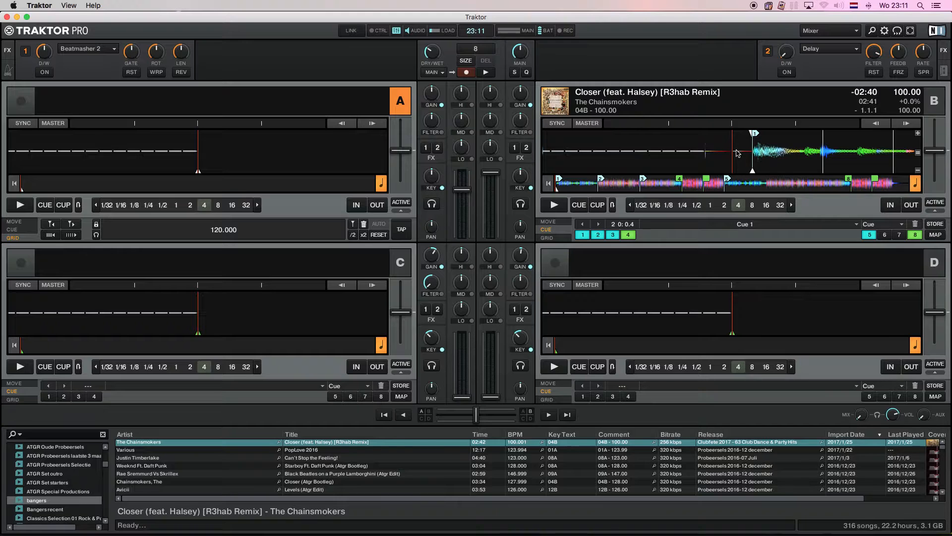
Play Closer on deck B in Traktor Pro, then pause it.
{"action": "left_click", "coordinate": [552, 205]}
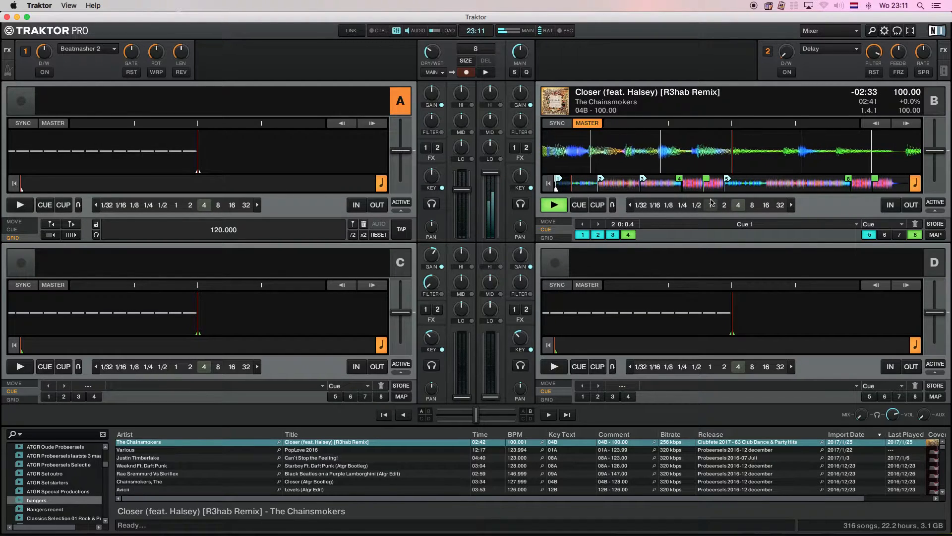
{"action": "left_click", "coordinate": [552, 205]}
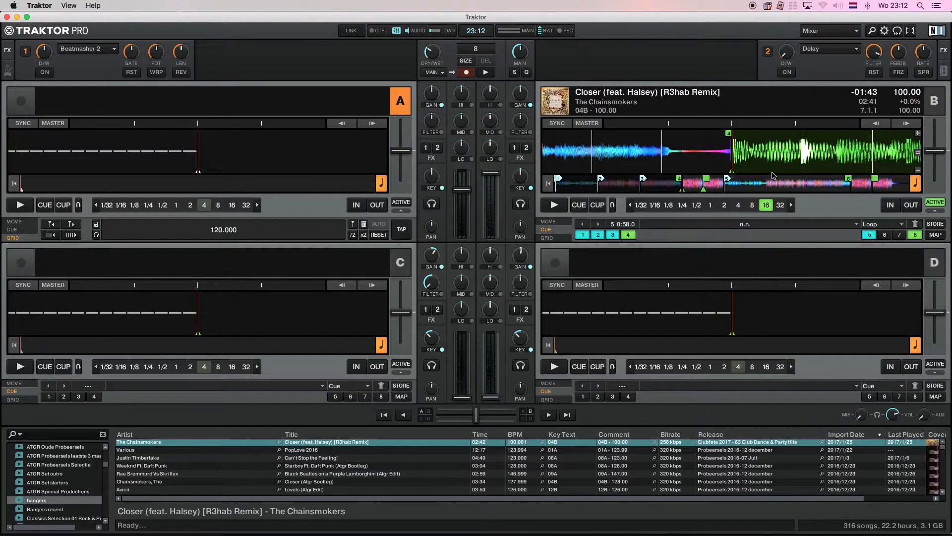
{"action": "mouse_move", "coordinate": [757, 175]}
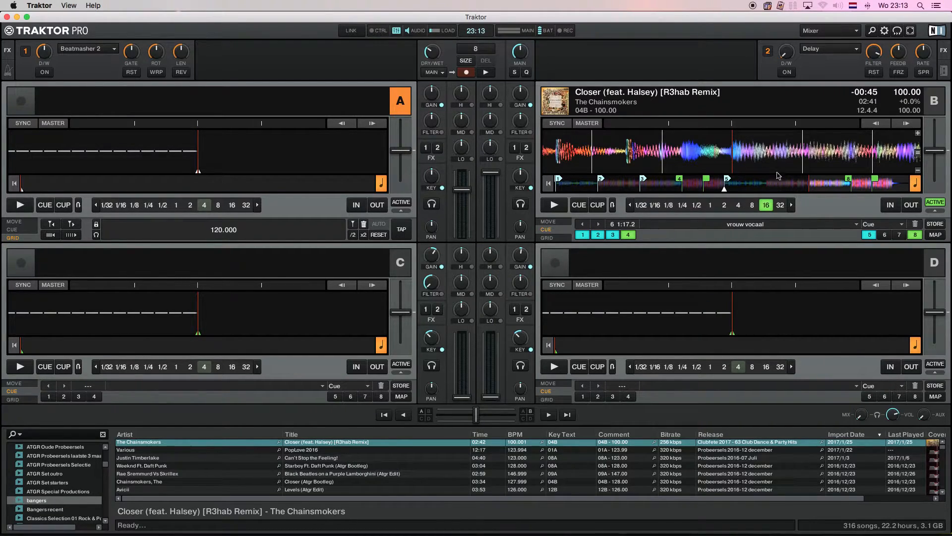
{"action": "mouse_move", "coordinate": [715, 160]}
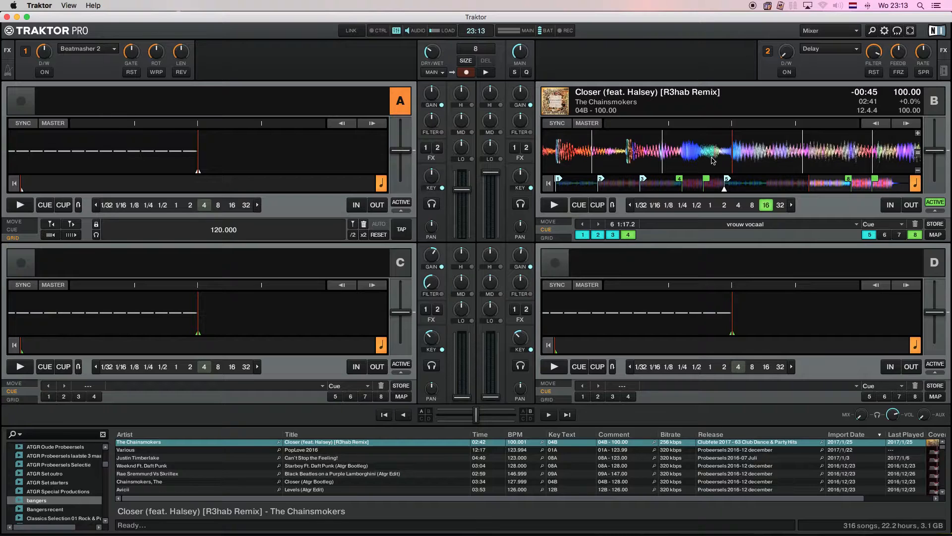
{"action": "mouse_move", "coordinate": [690, 144]}
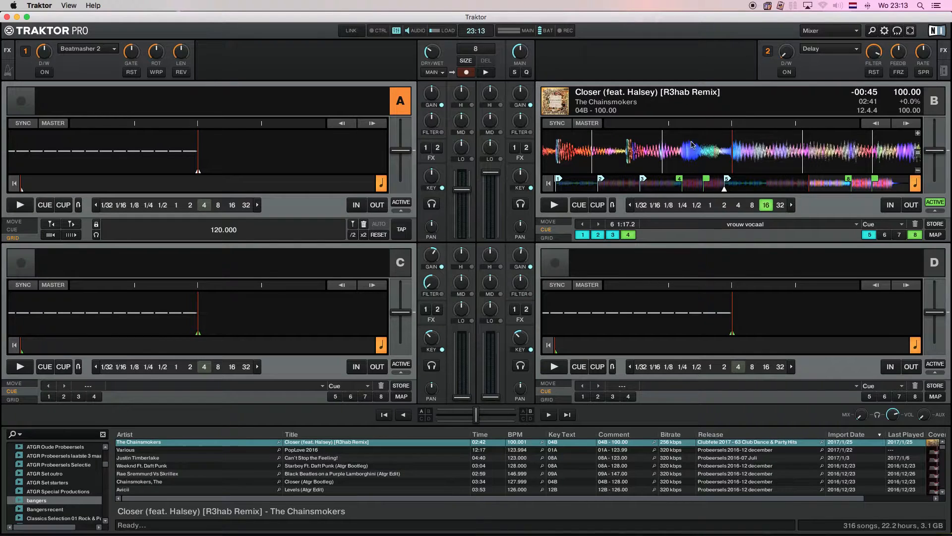
{"action": "mouse_move", "coordinate": [771, 195]}
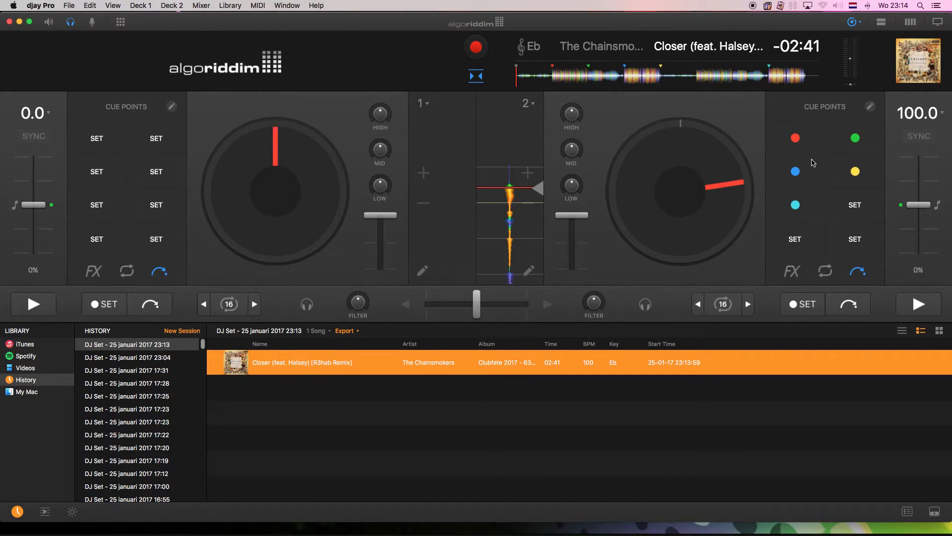
{"action": "mouse_move", "coordinate": [836, 295]}
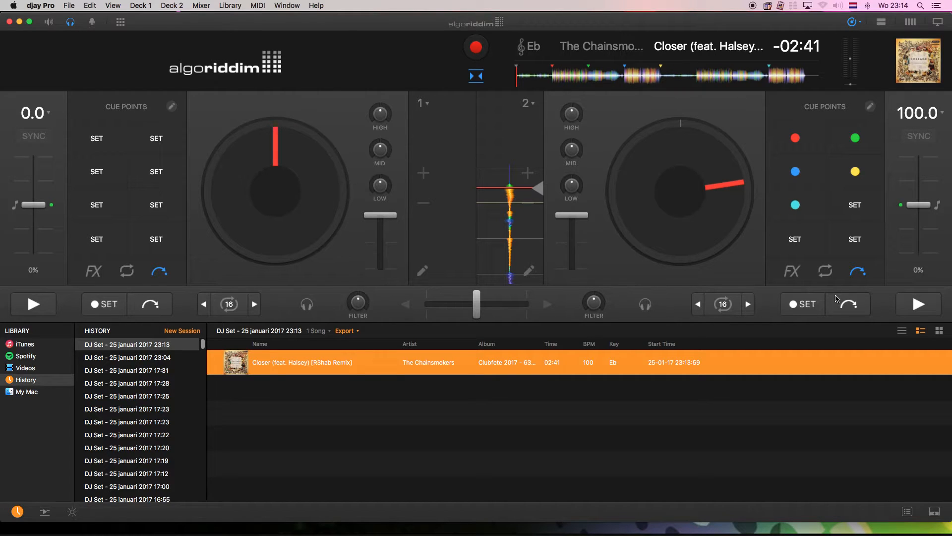
Play Closer on deck 2 and jump through its red and yellow cue points.
{"action": "left_click", "coordinate": [181, 331]}
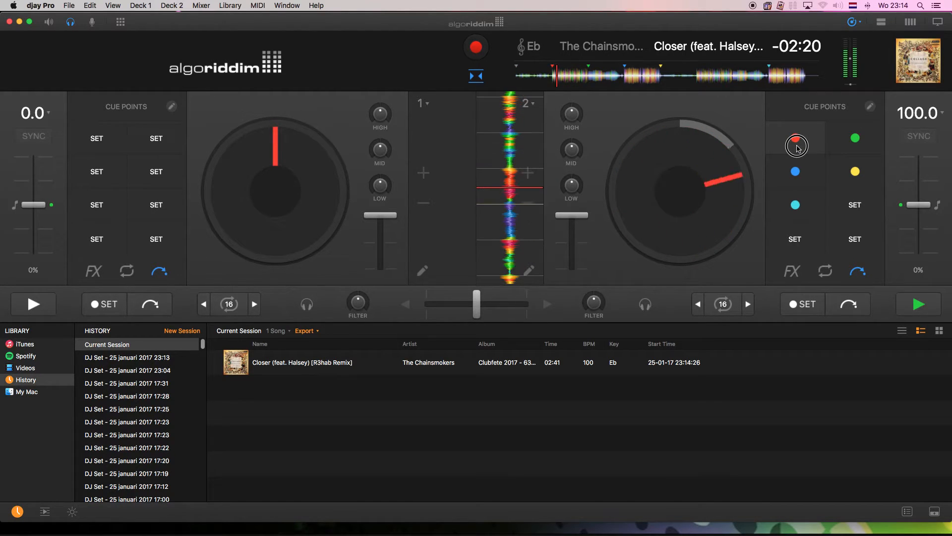
{"action": "left_click", "coordinate": [855, 138]}
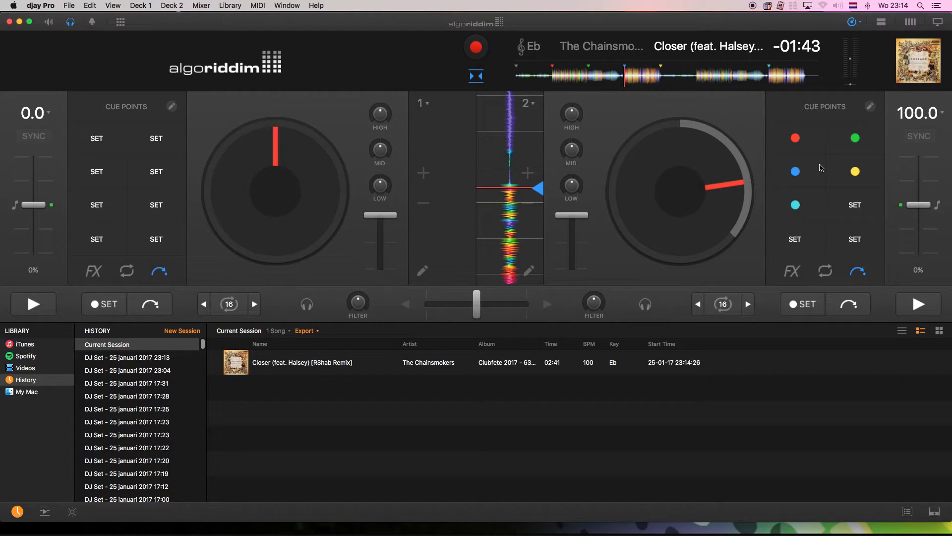
{"action": "mouse_move", "coordinate": [501, 206]}
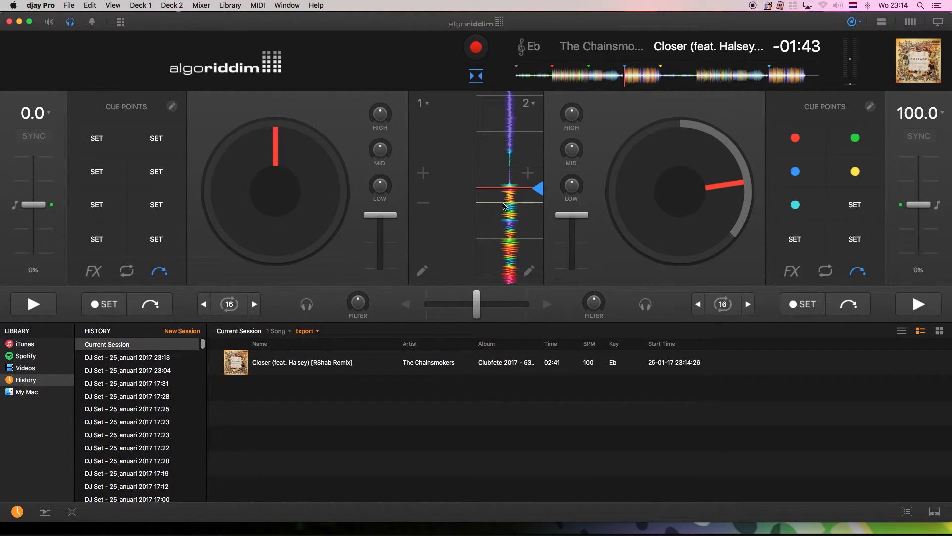
{"action": "mouse_move", "coordinate": [544, 189]}
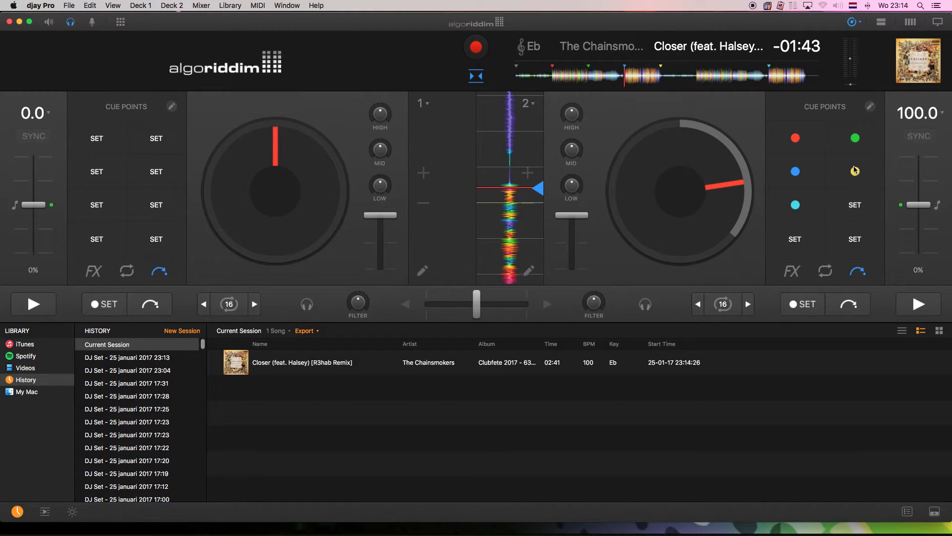
{"action": "left_click", "coordinate": [855, 171]}
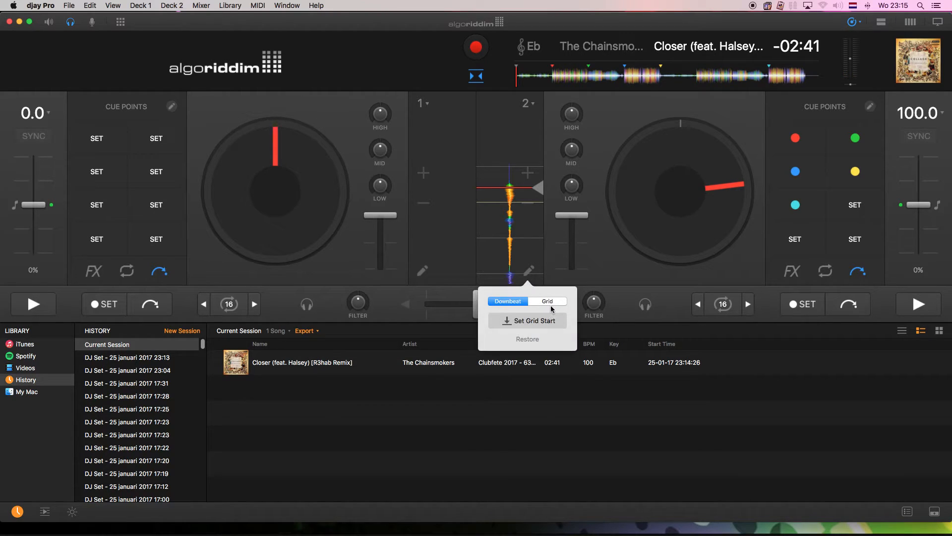
{"action": "mouse_move", "coordinate": [545, 322]}
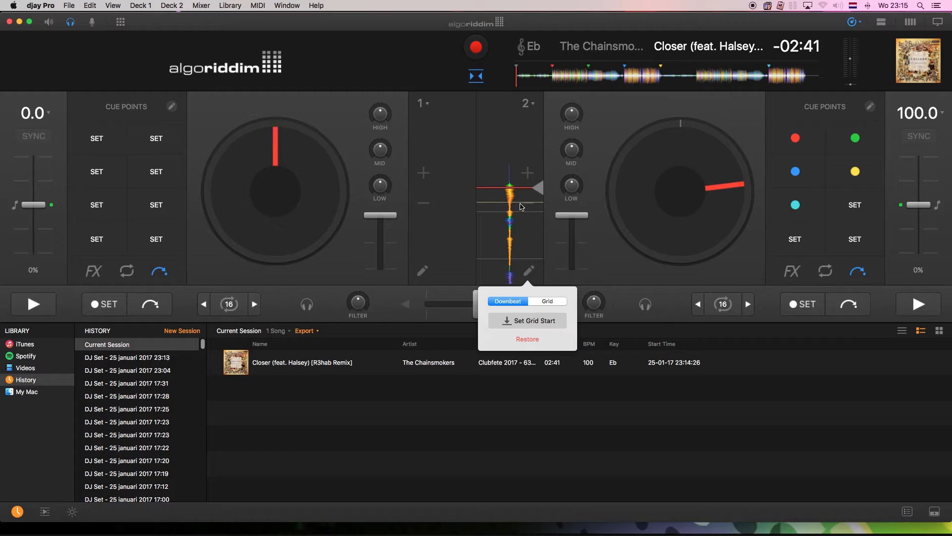
{"action": "mouse_move", "coordinate": [531, 328]}
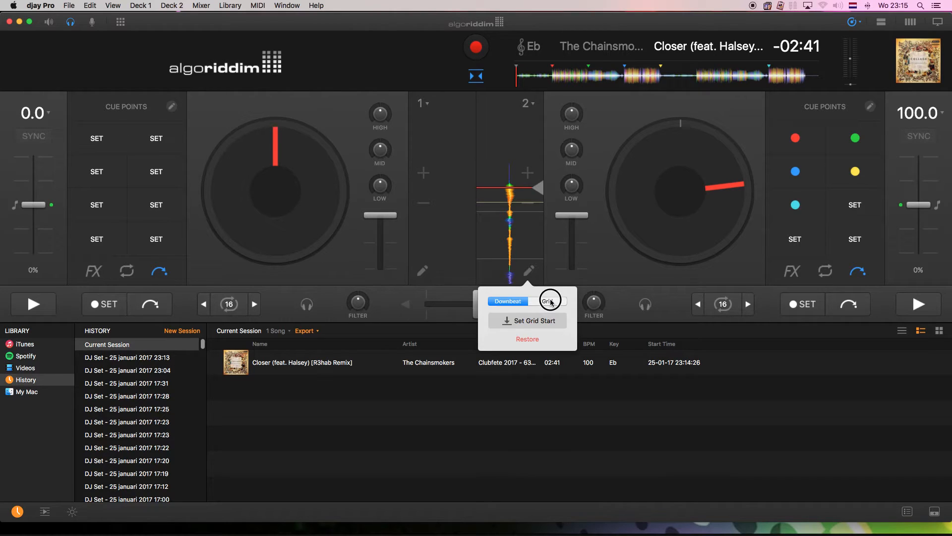
{"action": "left_click", "coordinate": [546, 300]}
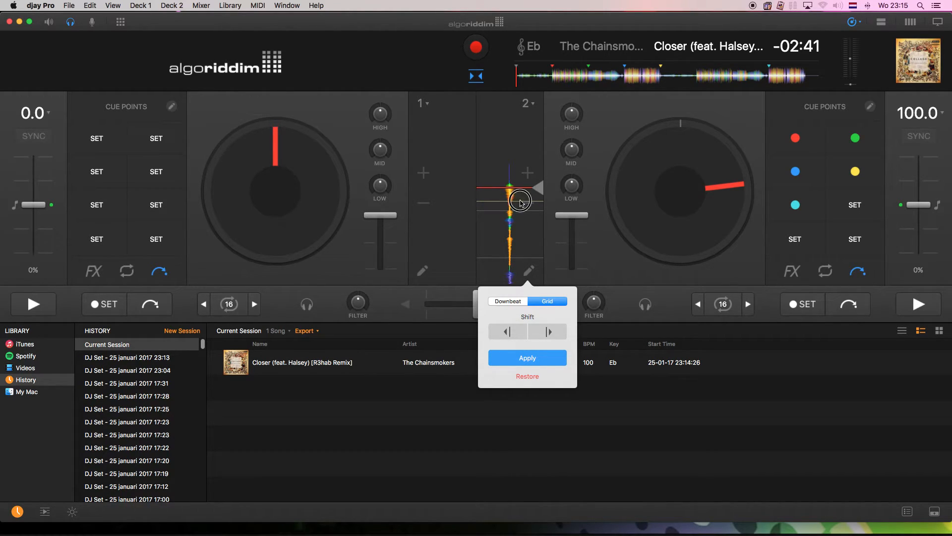
{"action": "left_click", "coordinate": [527, 357]}
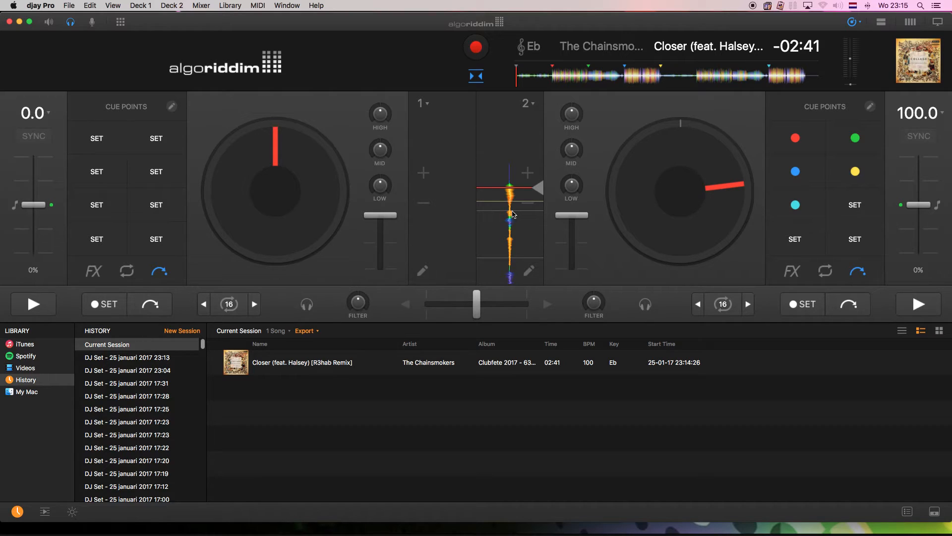
{"action": "mouse_move", "coordinate": [514, 202]}
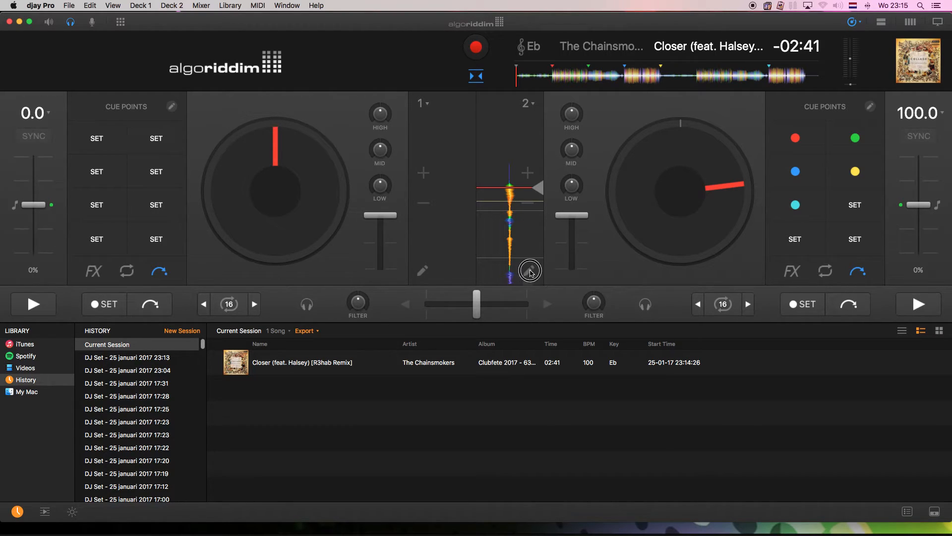
{"action": "left_click", "coordinate": [528, 271]}
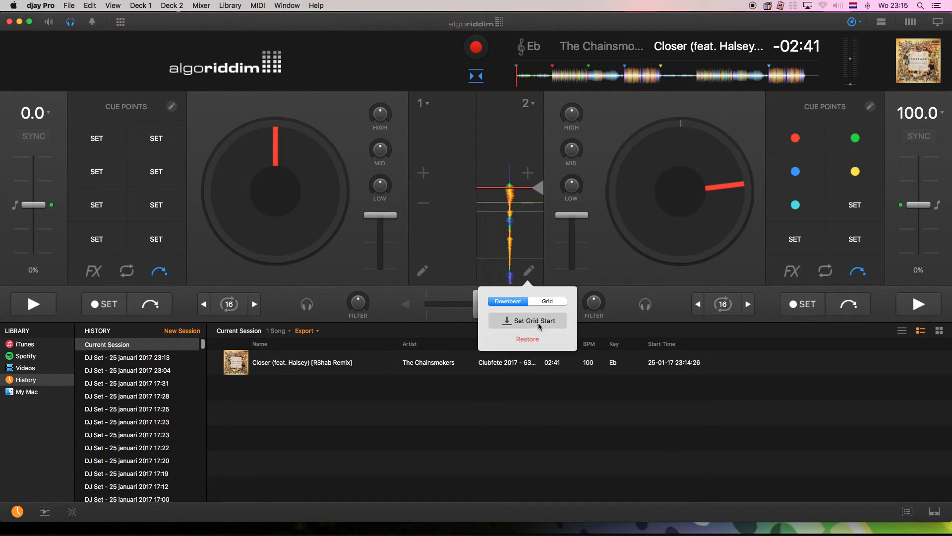
{"action": "mouse_move", "coordinate": [560, 384]}
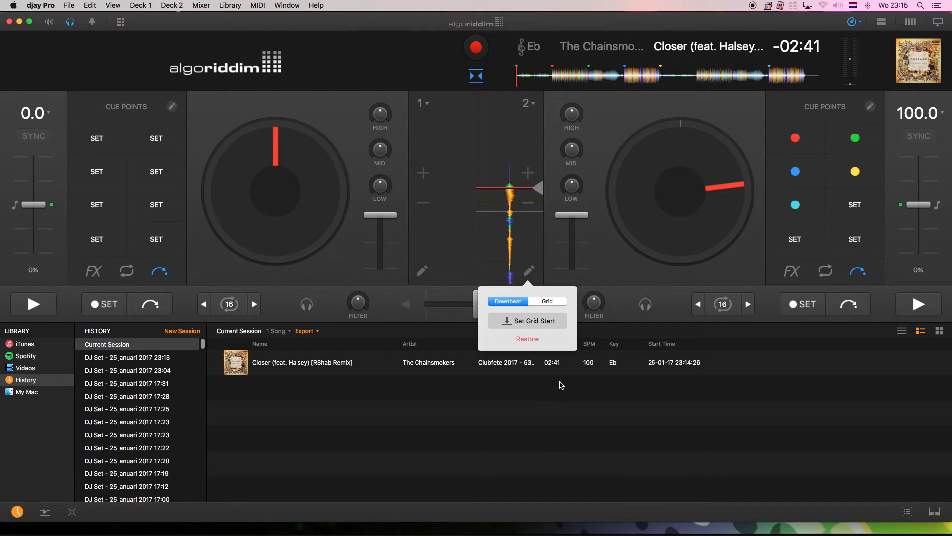
{"action": "left_click", "coordinate": [559, 384]}
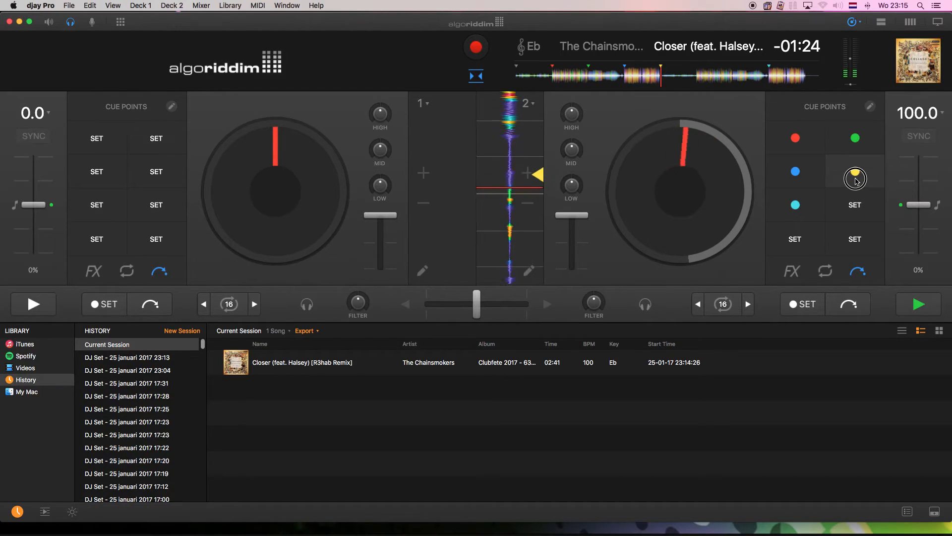
Jump Closer to the yellow cue and try the grid's later-shift arrow, then close the grid options.
{"action": "left_click", "coordinate": [855, 172]}
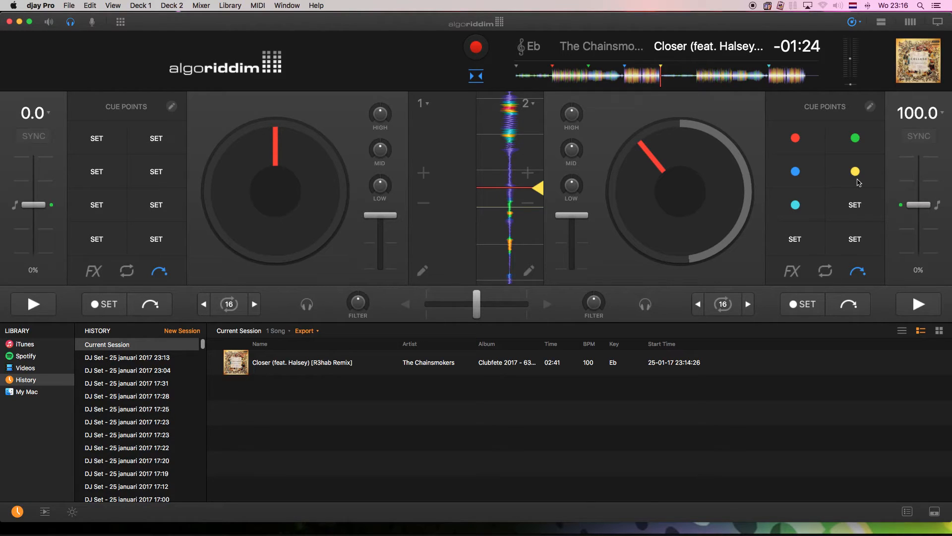
{"action": "mouse_move", "coordinate": [645, 227]}
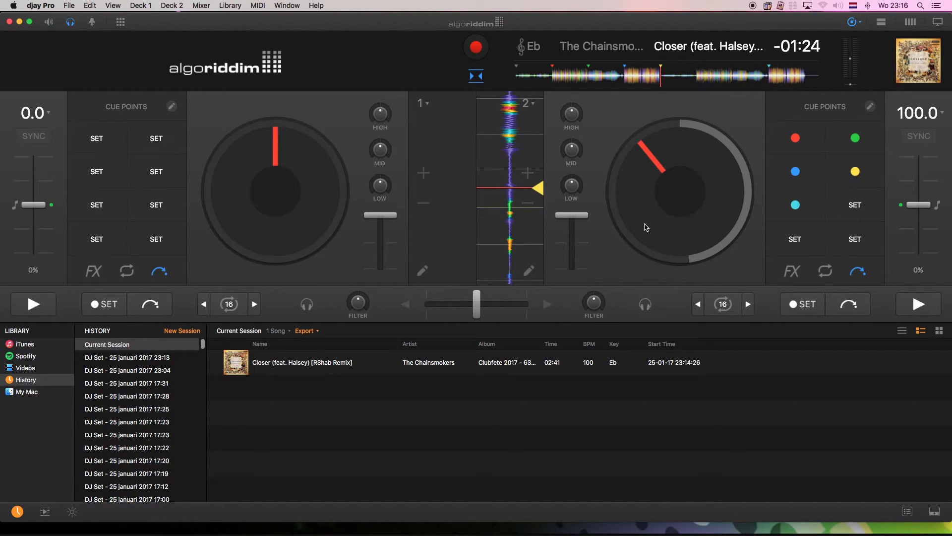
{"action": "mouse_move", "coordinate": [532, 274]}
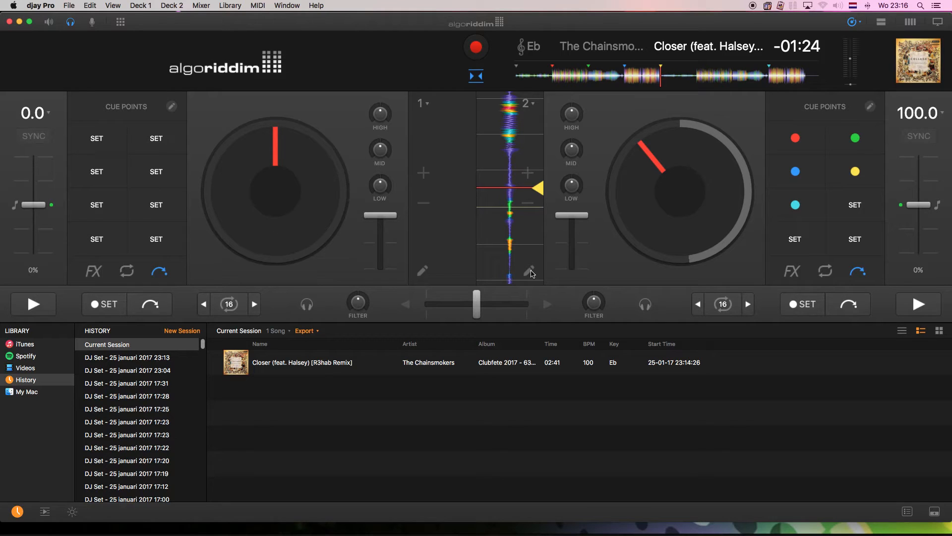
{"action": "left_click", "coordinate": [528, 271]}
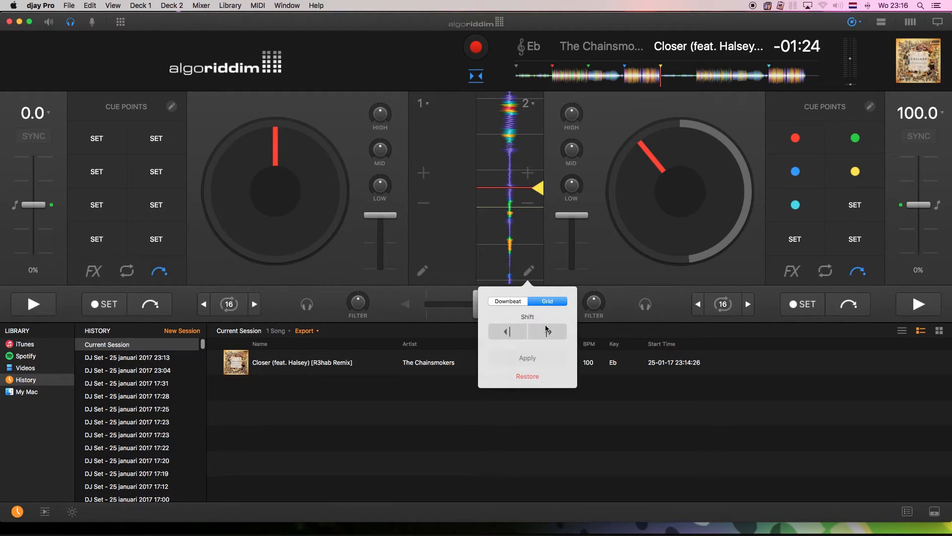
{"action": "left_click", "coordinate": [507, 300]}
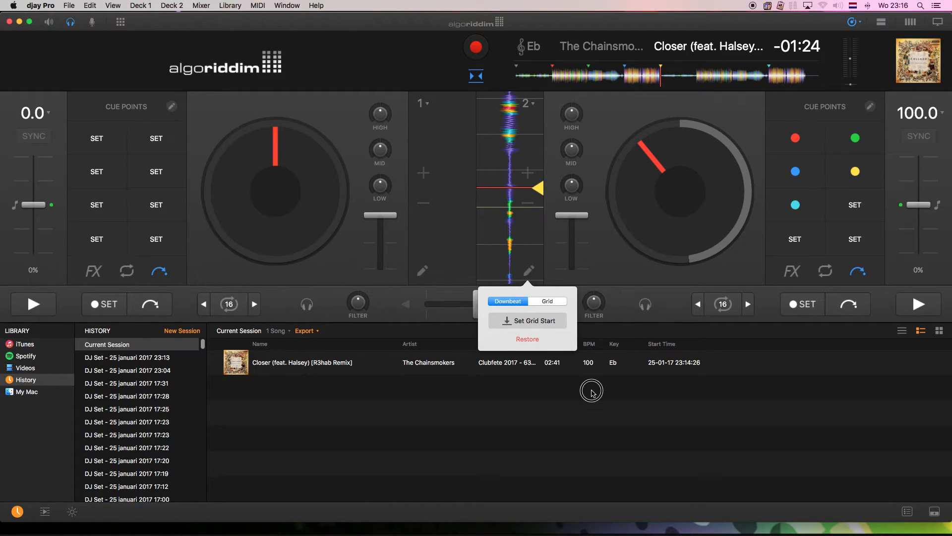
{"action": "left_click", "coordinate": [919, 114]}
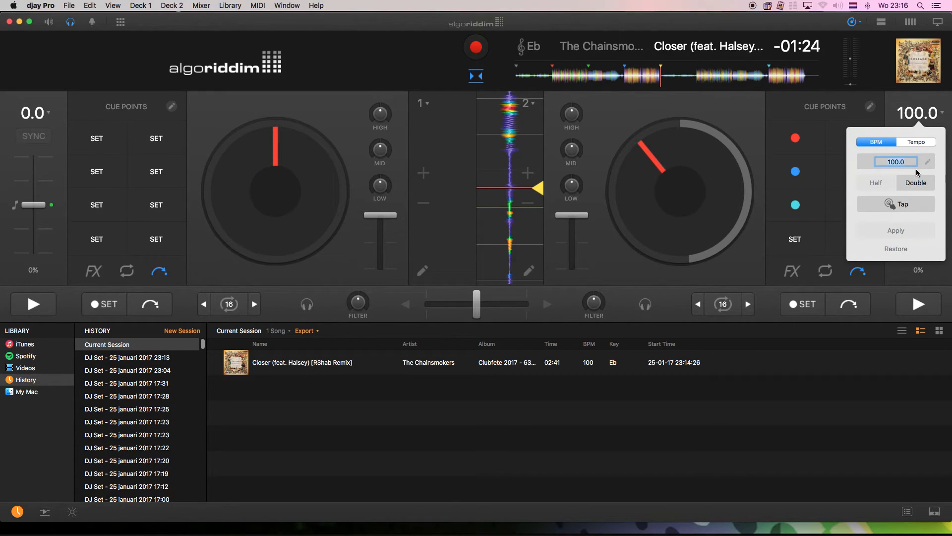
Open Closer's BPM/Tempo popover on deck 2 to edit the 100.0 BPM value.
{"action": "left_click", "coordinate": [895, 203]}
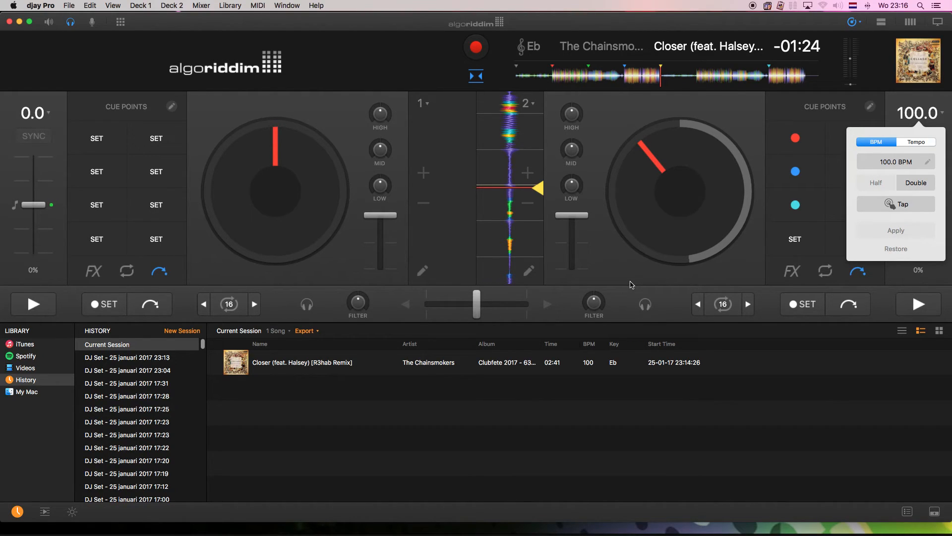
{"action": "mouse_move", "coordinate": [545, 243]}
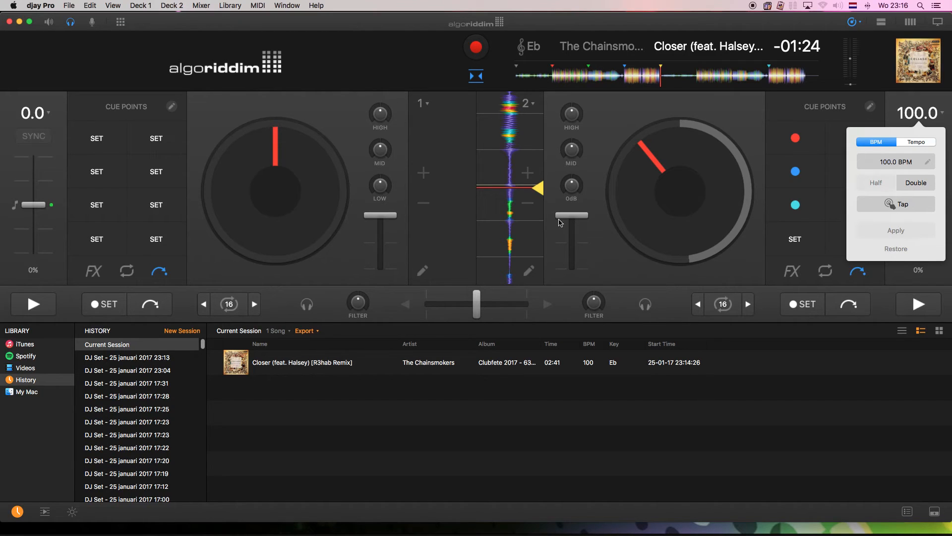
{"action": "mouse_move", "coordinate": [577, 222]}
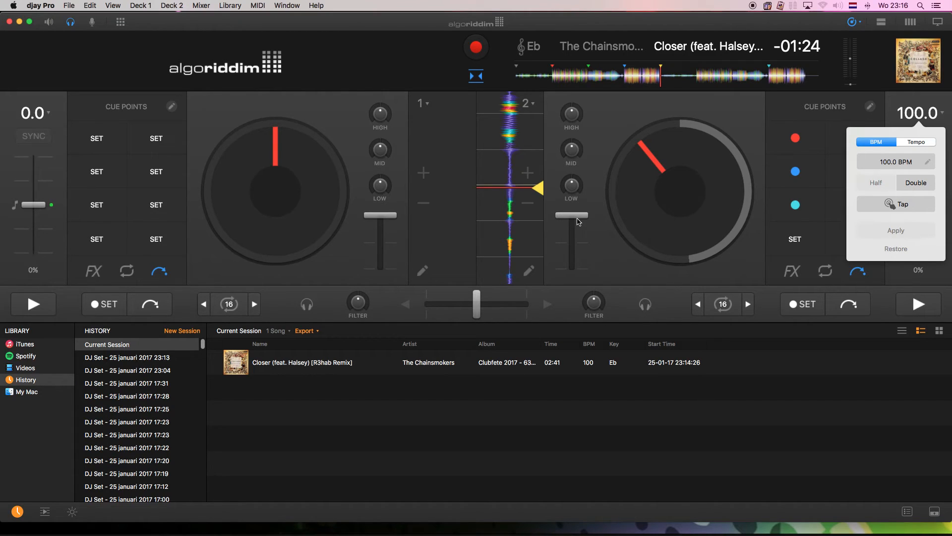
{"action": "mouse_move", "coordinate": [529, 279]}
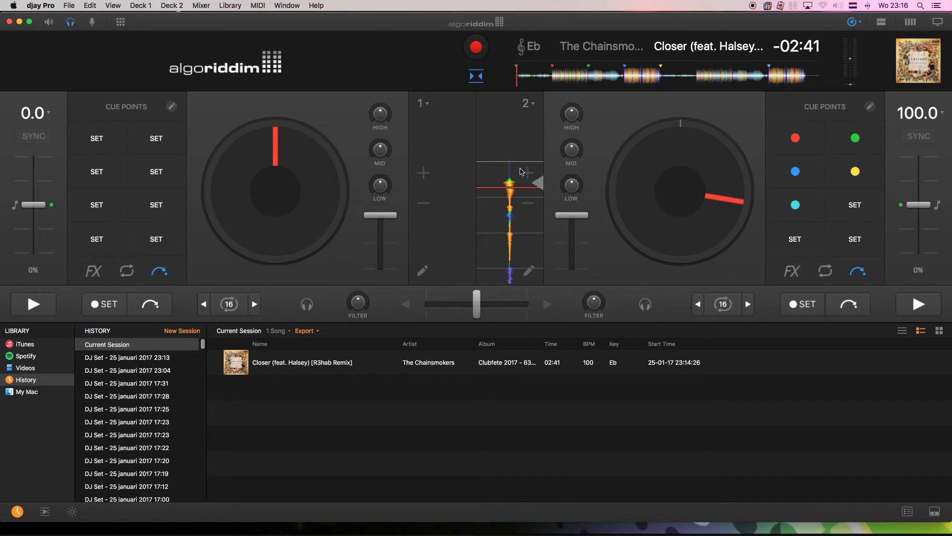
{"action": "mouse_move", "coordinate": [621, 271]}
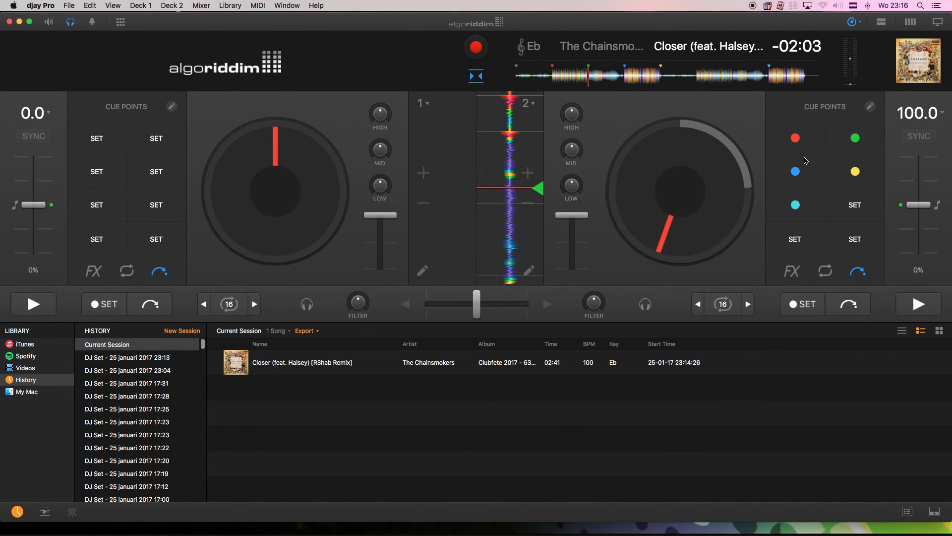
Jump Closer on deck 2 to the yellow cue point at -01:24.
{"action": "left_click", "coordinate": [917, 303]}
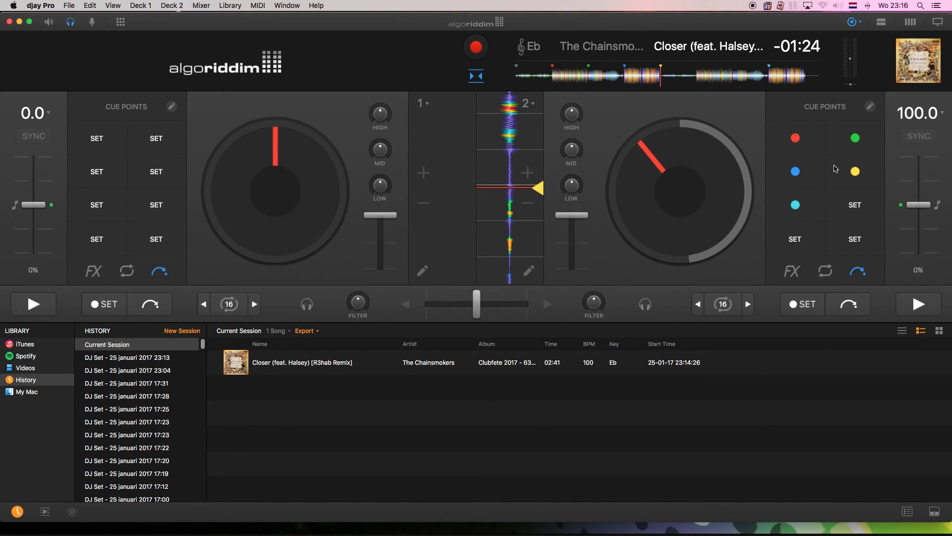
{"action": "mouse_move", "coordinate": [821, 187]}
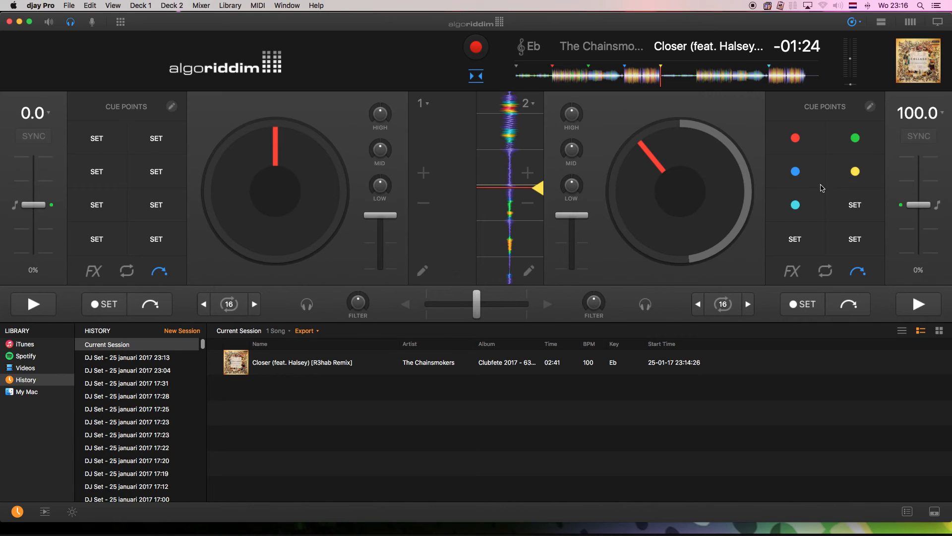